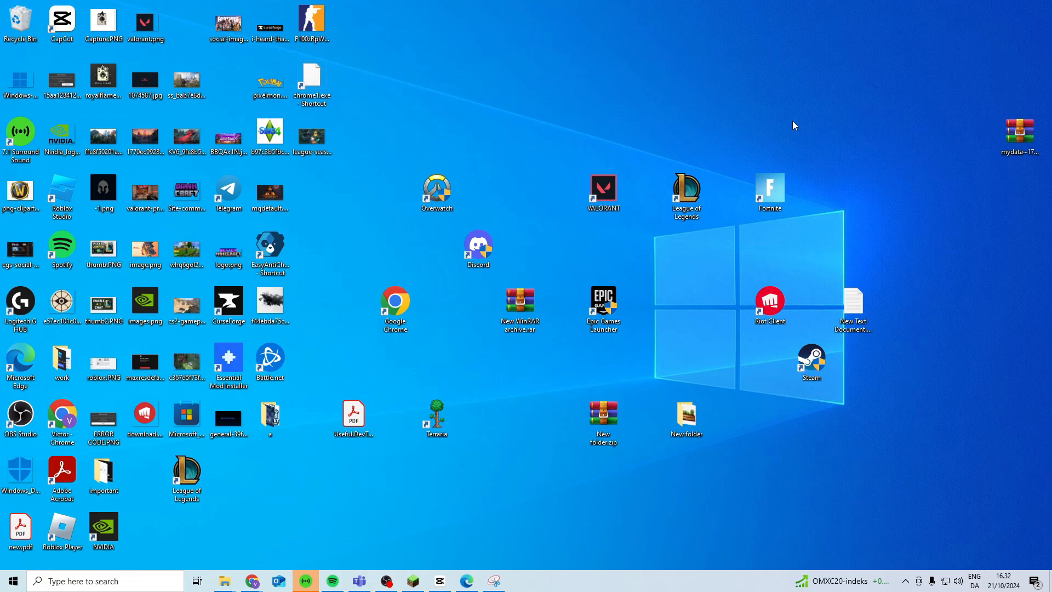
Step: Launch the Services console from the Windows taskbar
left_click(8, 581)
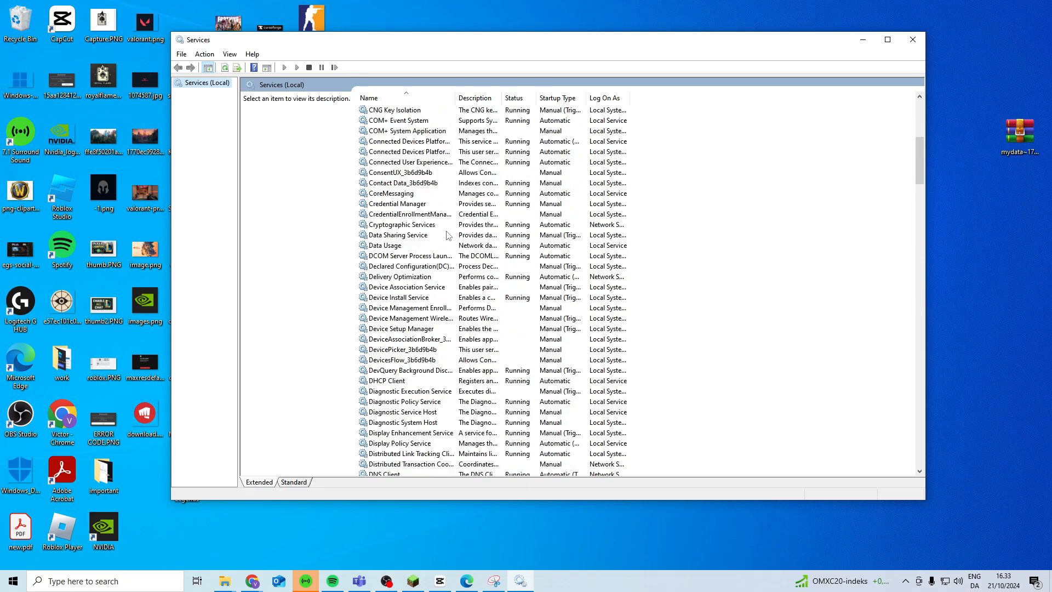
Step: Select Microsoft Account Sign-in Assistant in the services list to show its description
scroll("down", 3)
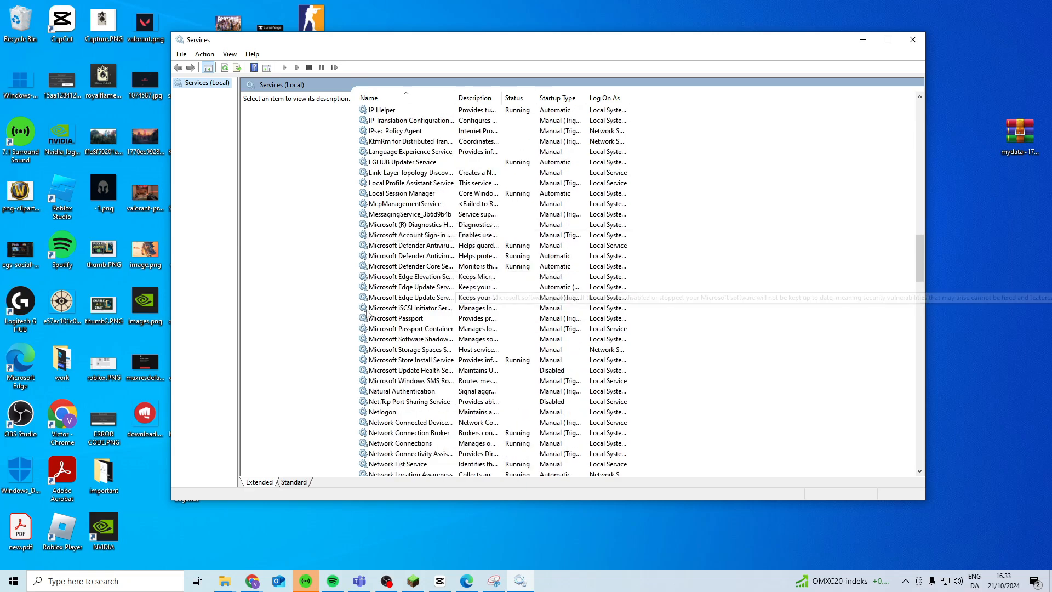
mouse_move(408, 234)
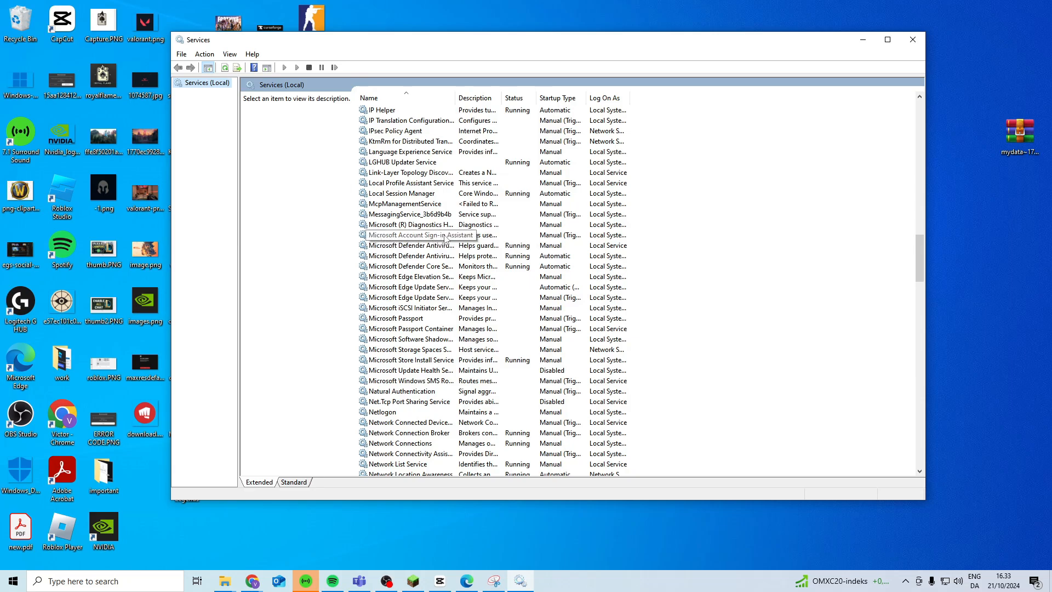
left_click(408, 234)
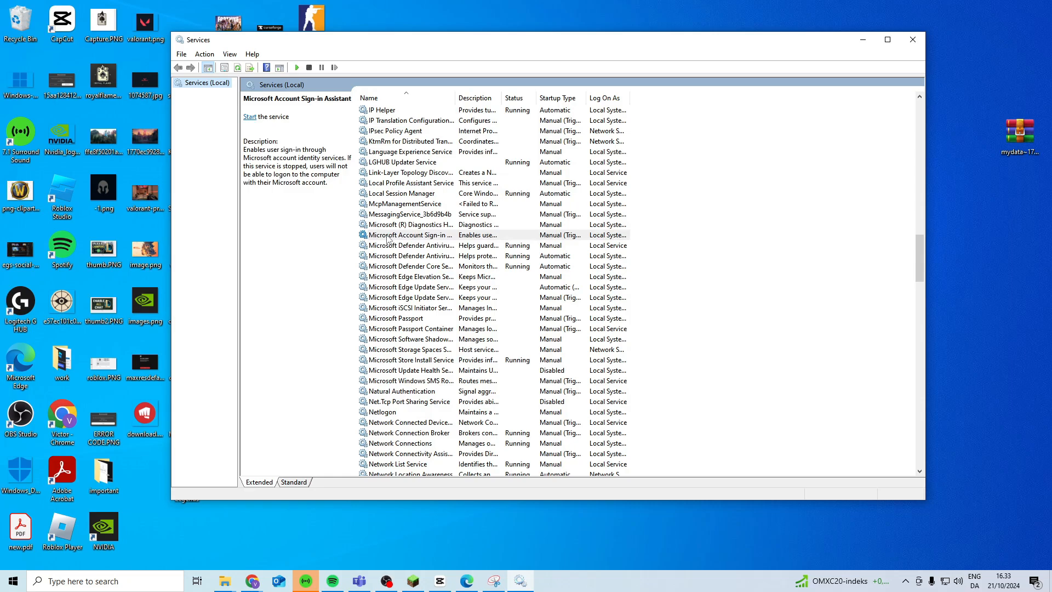
Step: Set Microsoft Account Sign-in Assistant to Automatic startup, start it, and confirm the properties
double_click(407, 235)
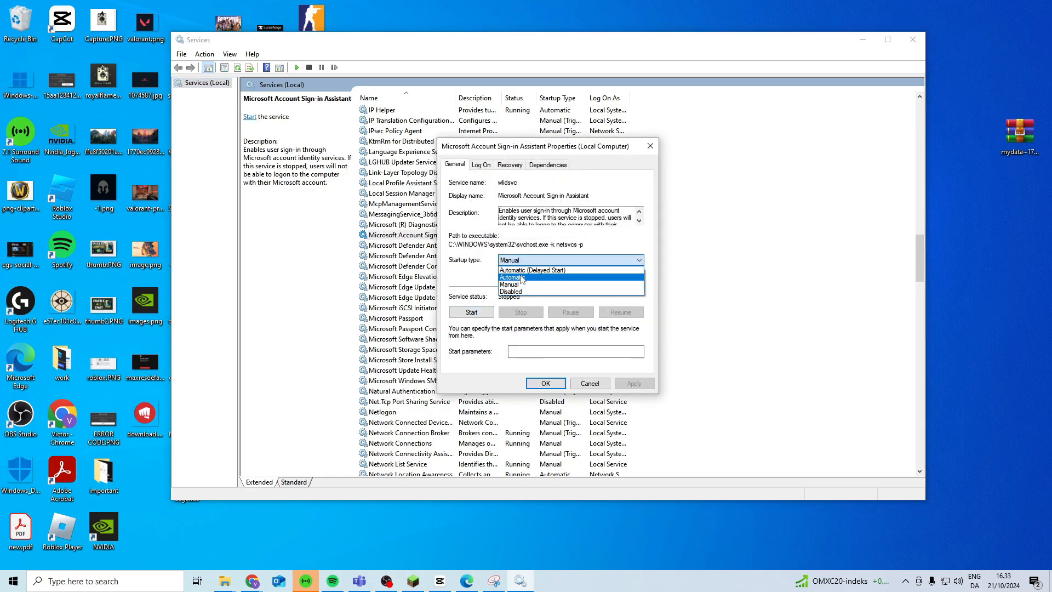
left_click(511, 277)
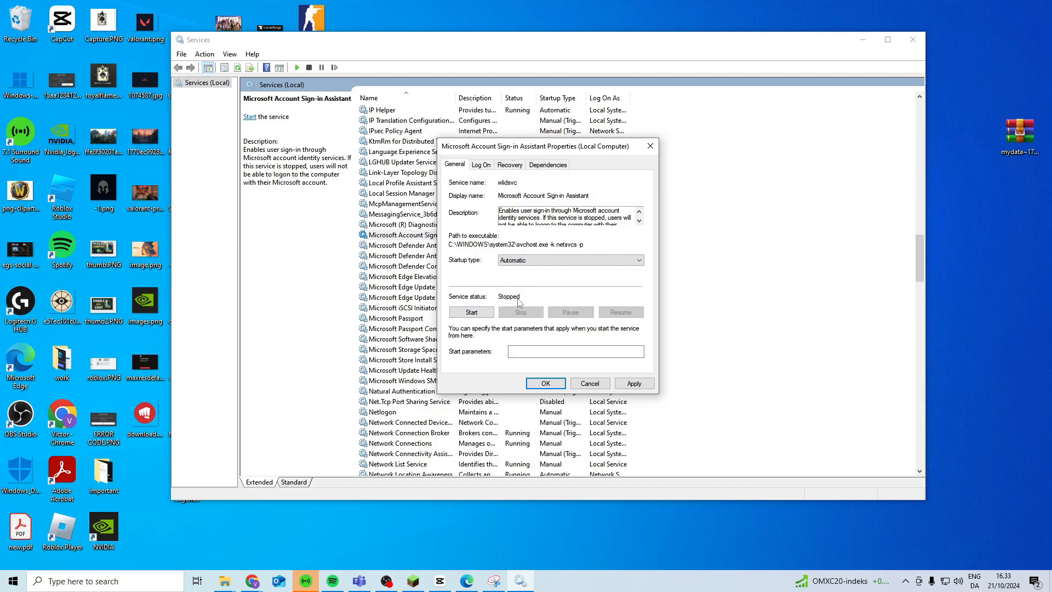
left_click(471, 313)
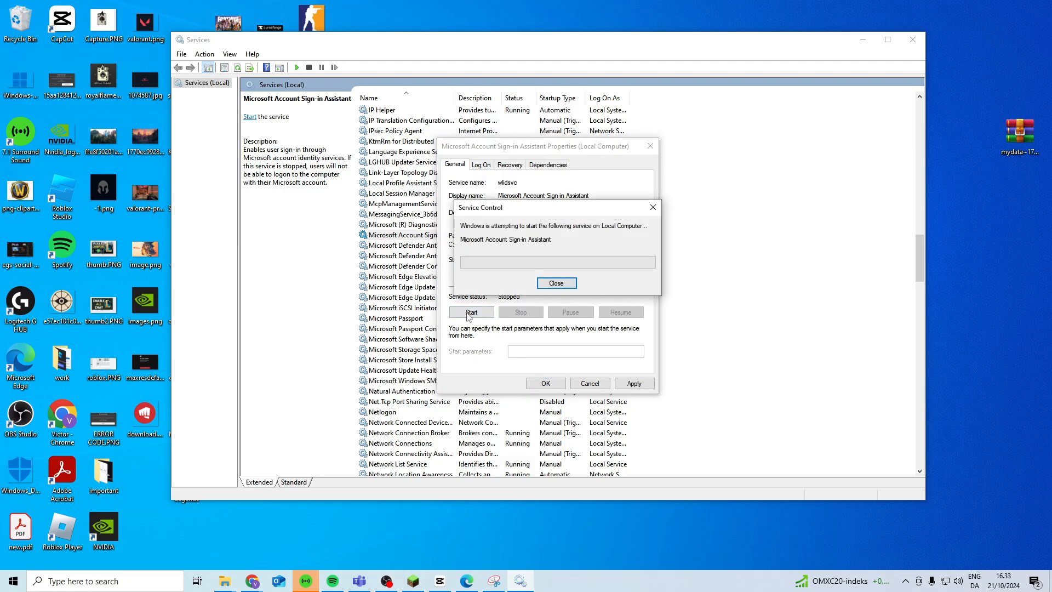
left_click(555, 283)
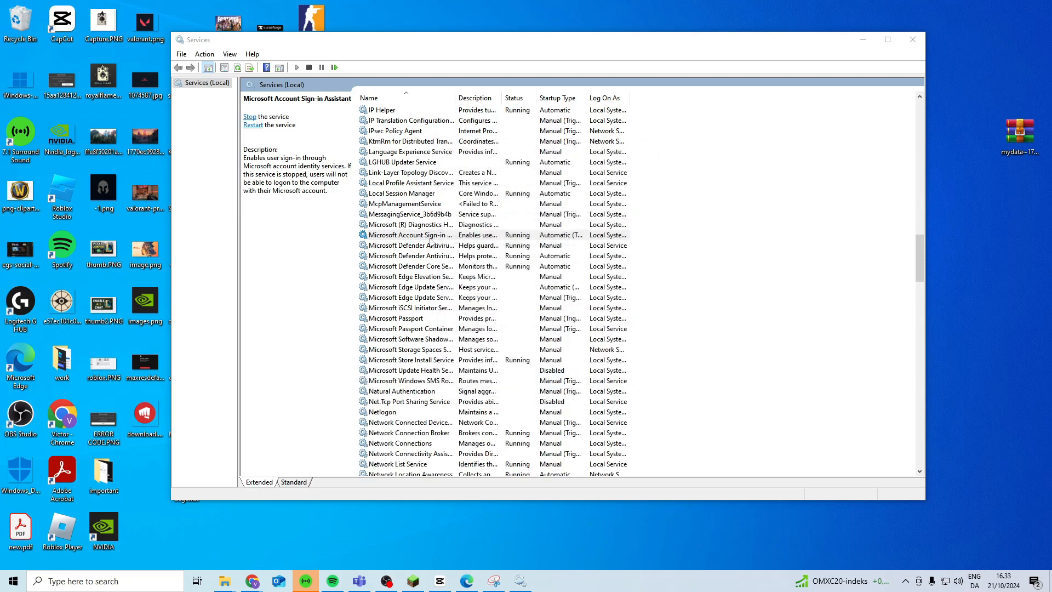
Step: Verify the service status, then restart it from its context menu and dismiss the progress notice
double_click(411, 234)
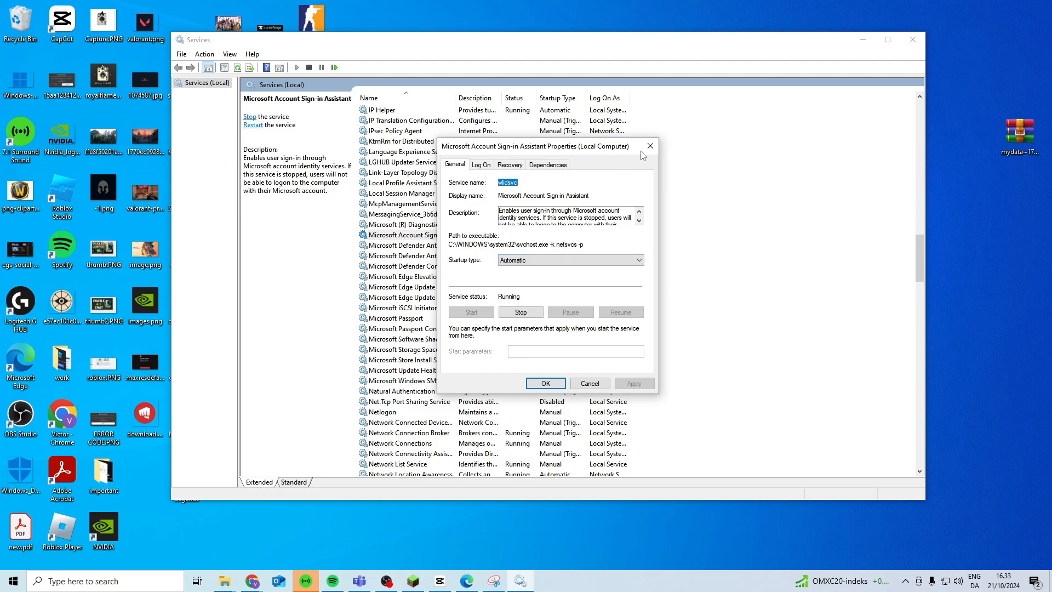
right_click(402, 235)
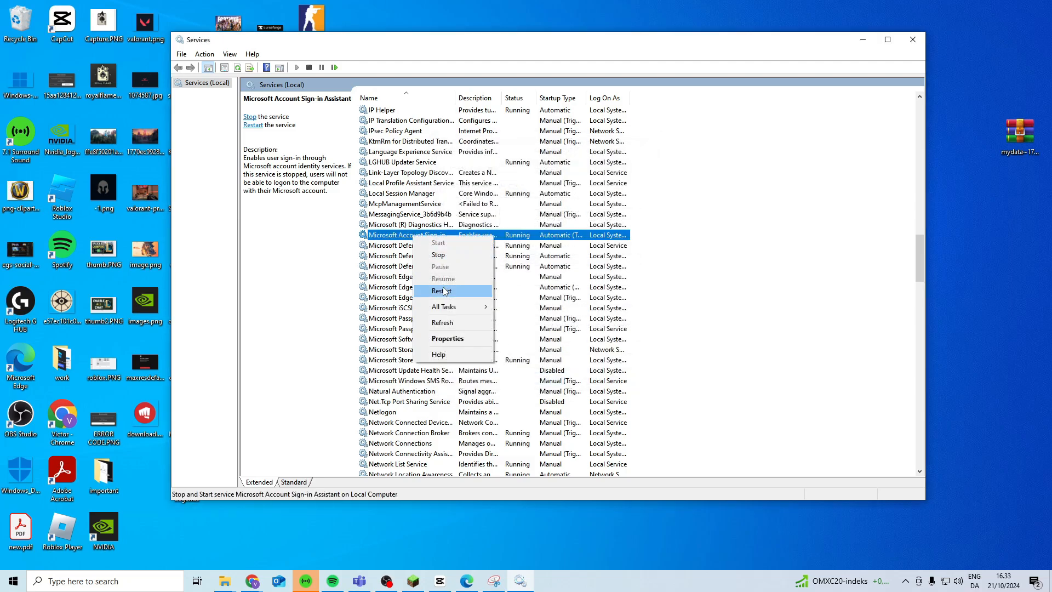
left_click(442, 292)
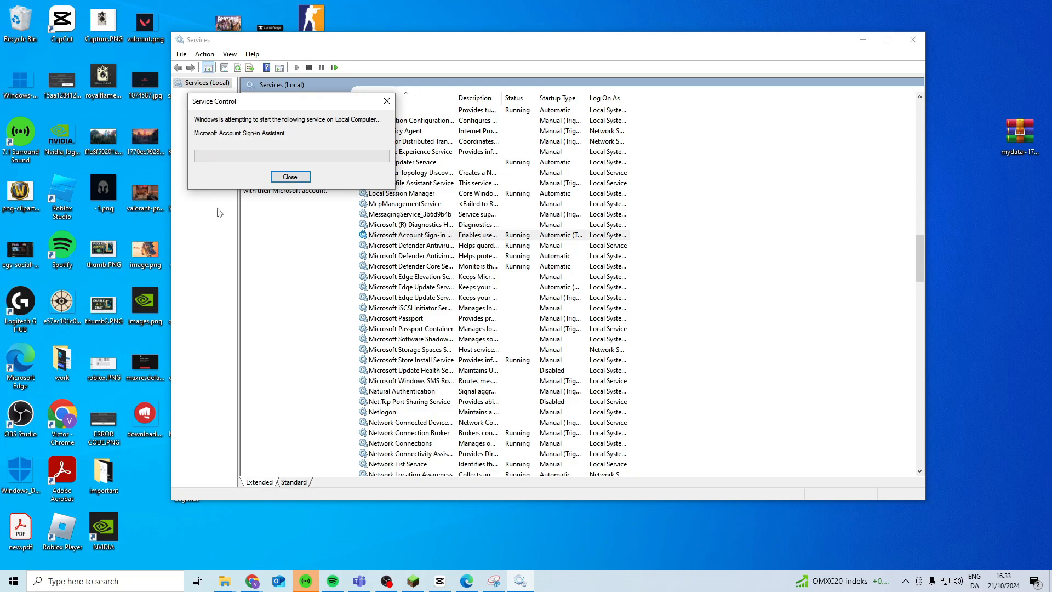
left_click(289, 177)
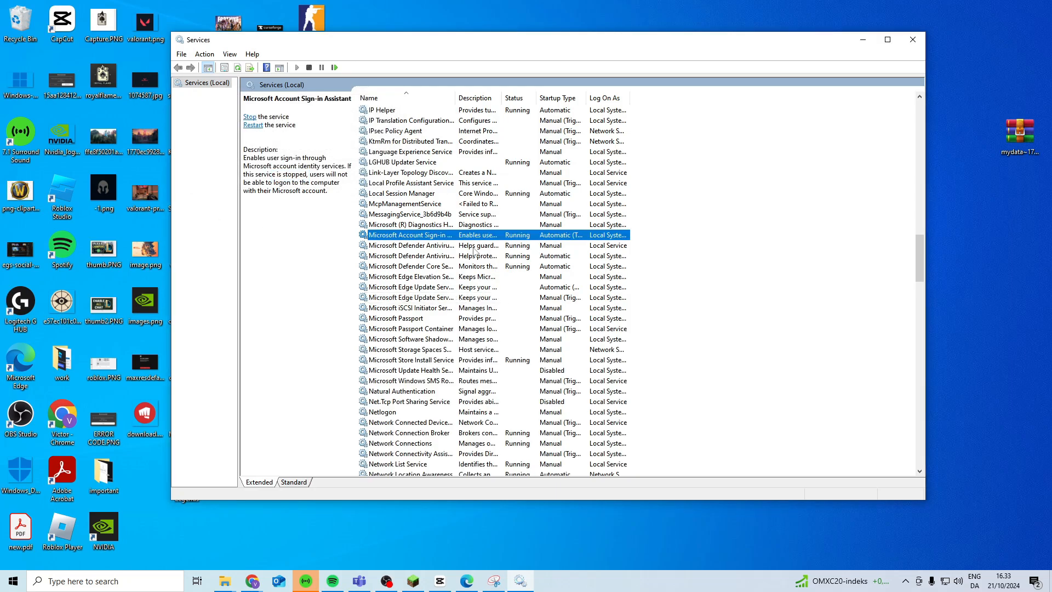
double_click(409, 235)
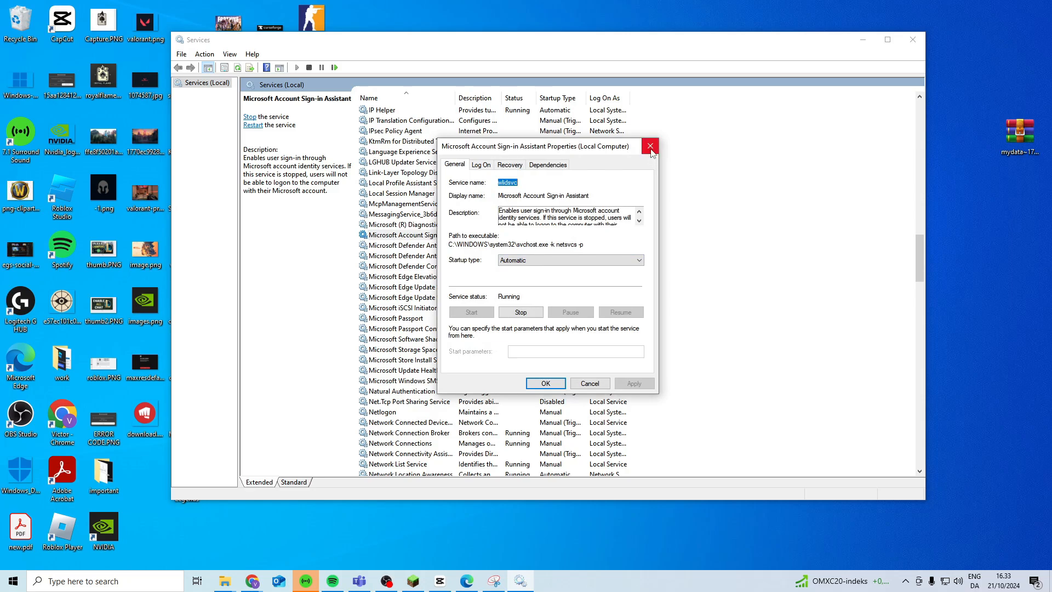
left_click(650, 146)
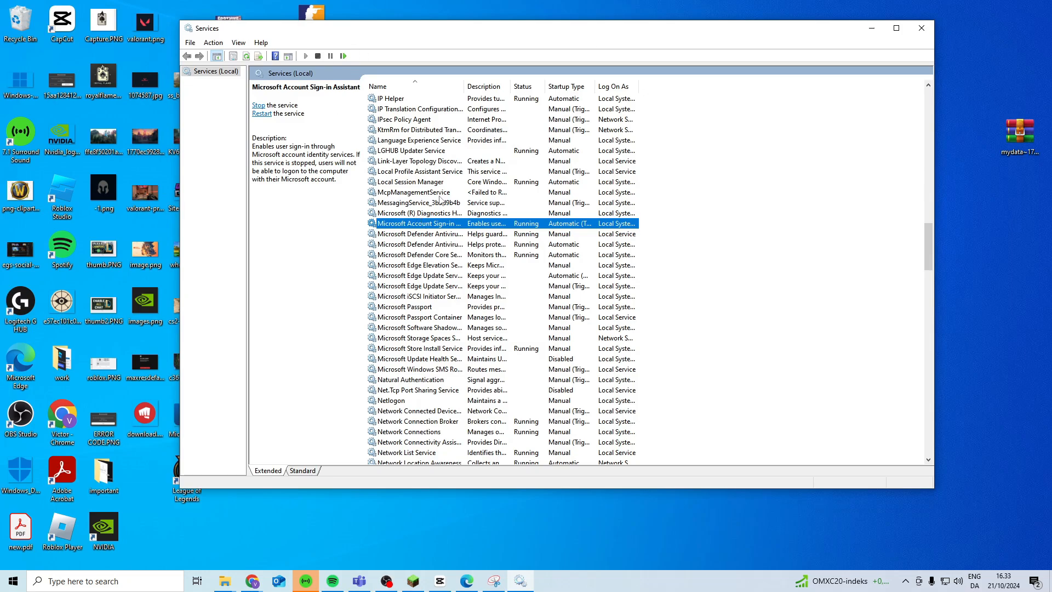
double_click(417, 224)
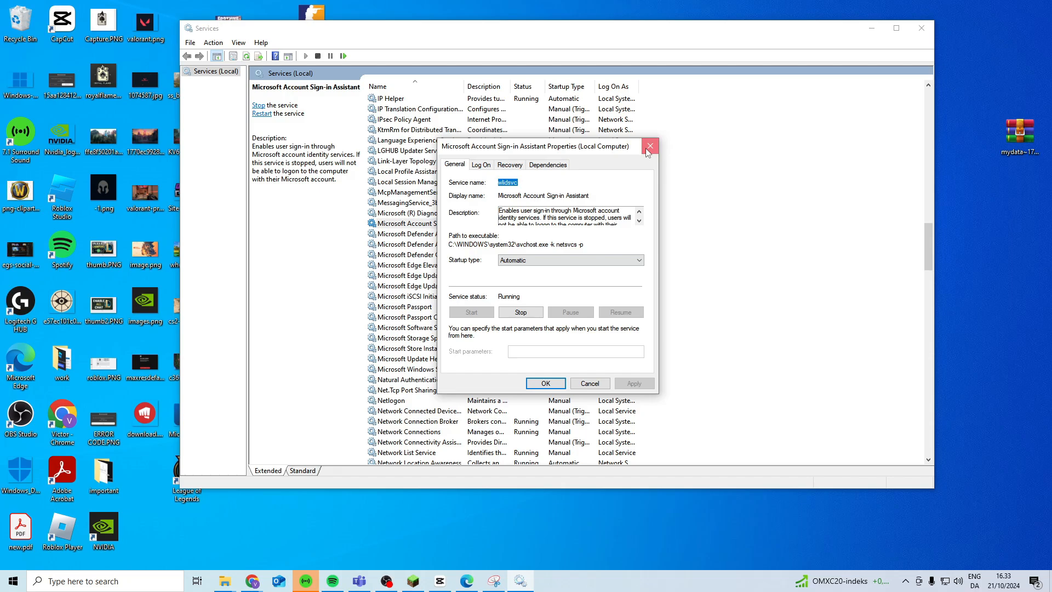
left_click(649, 146)
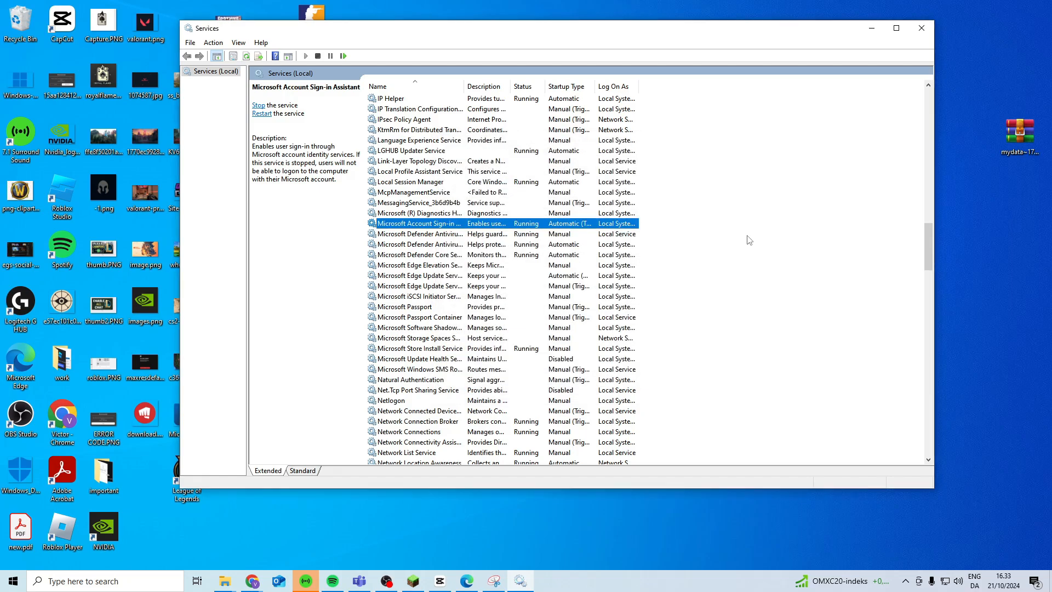